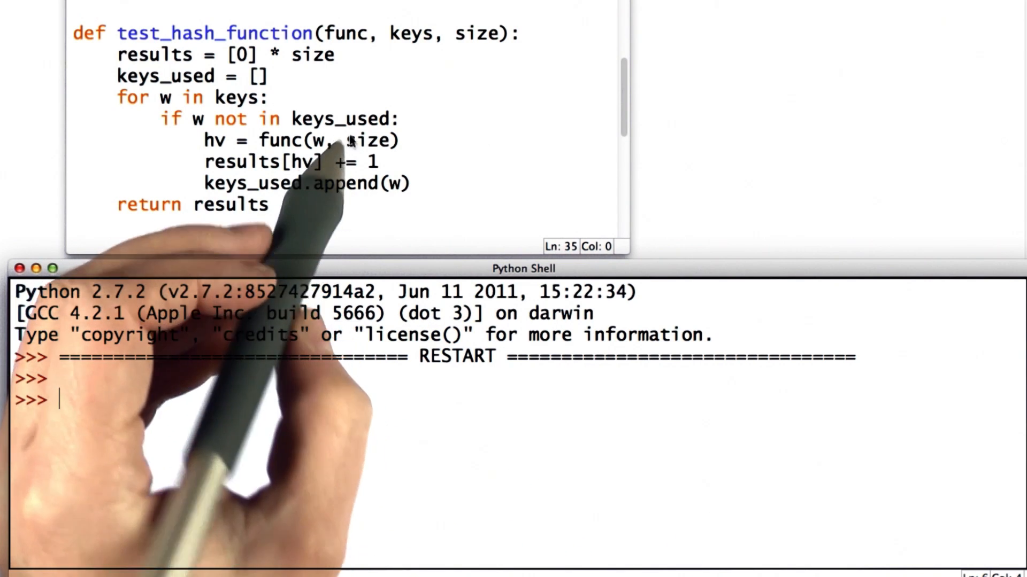
pyautogui.moveTo(112, 141)
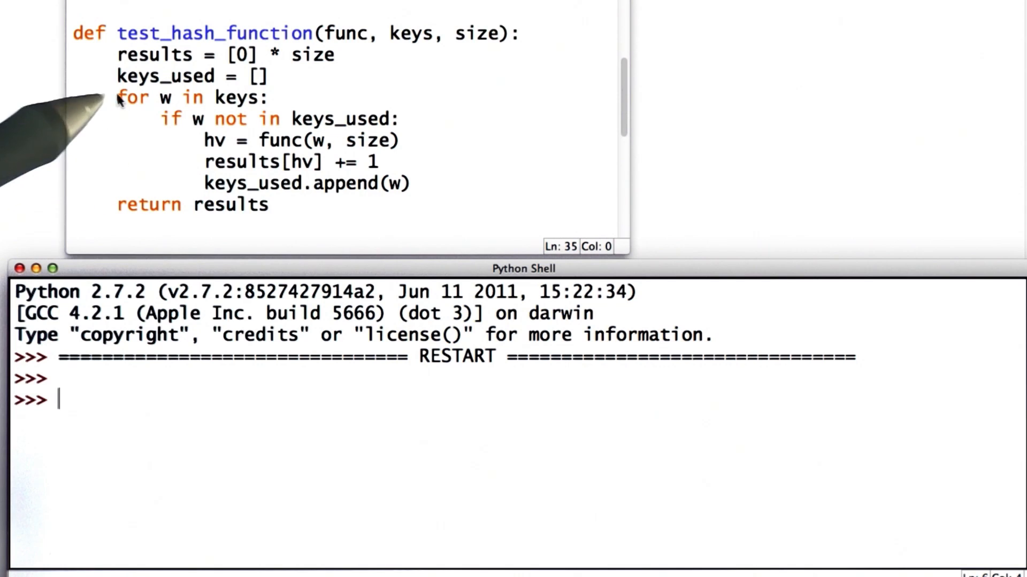
pyautogui.moveTo(117, 457)
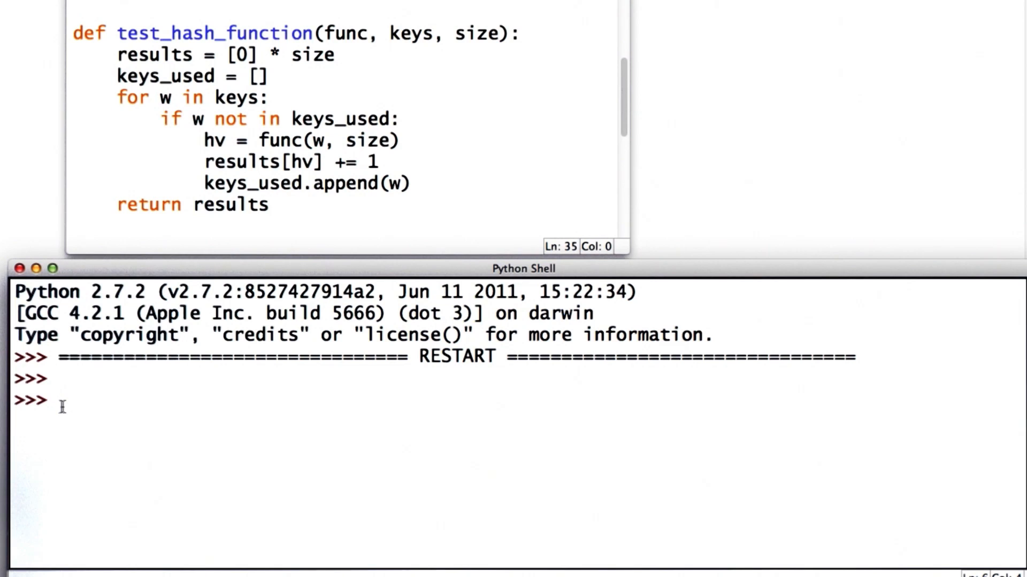
# Split the Gutenberg Sherlock Holmes page into words and enter the 12-bucket bad_hash_string test into counts.
pyautogui.write("words = get_page('http://www.gutenberg.org/cache/epub/1661/pg1661.txt').split() # Adventures of Sherlock Holmes")
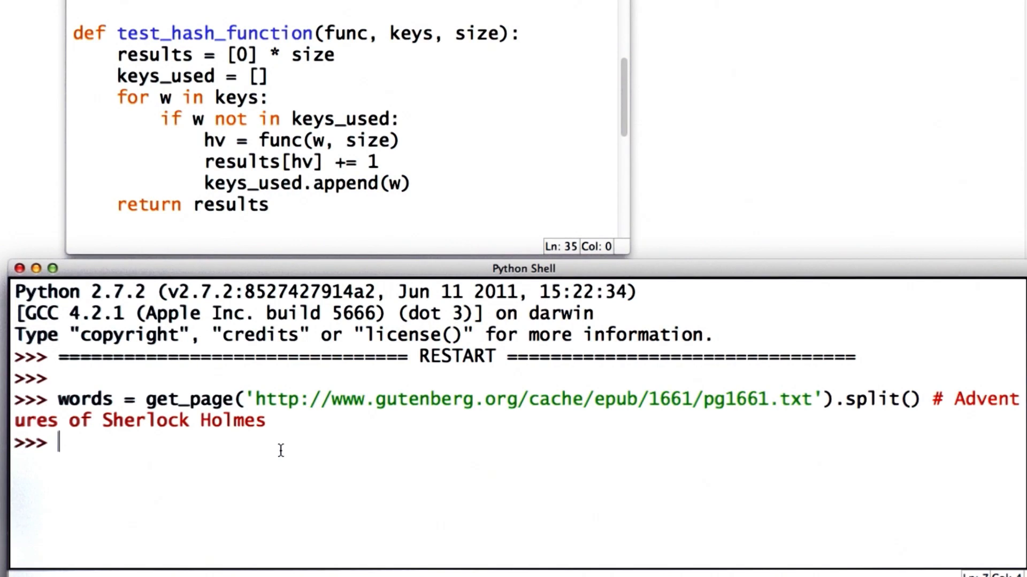
pyautogui.write('counts = test_hash_function(bad_hash_string, words, 12)')
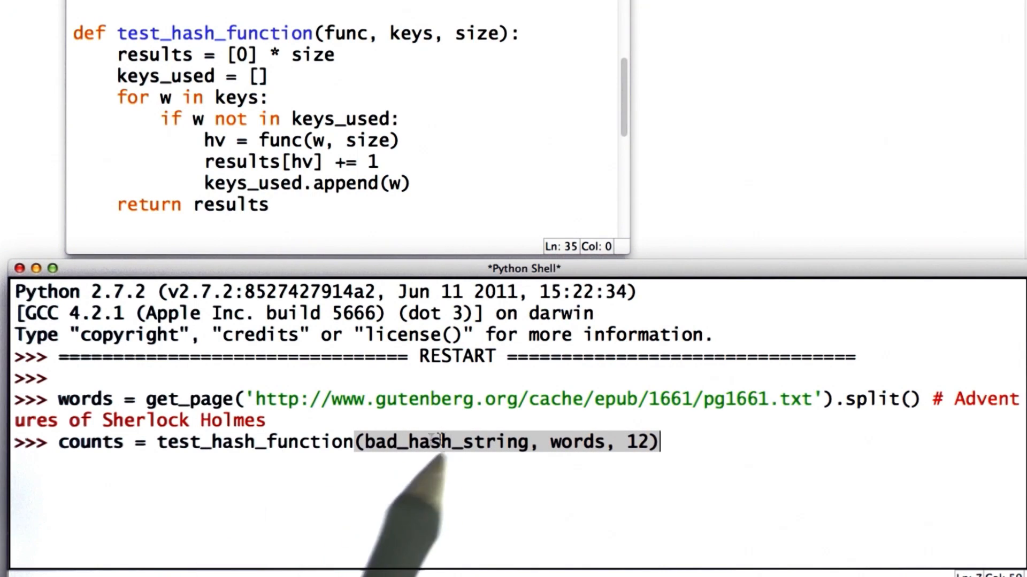
pyautogui.moveTo(419, 451)
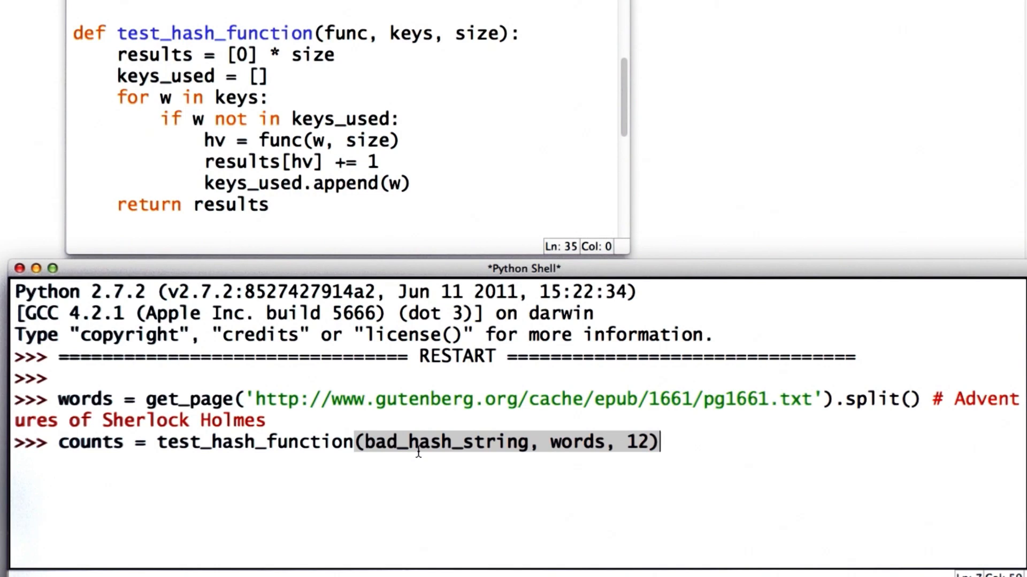
# Run the 12-bucket bad_hash_string test and begin printing the resulting counts.
pyautogui.press('enter')
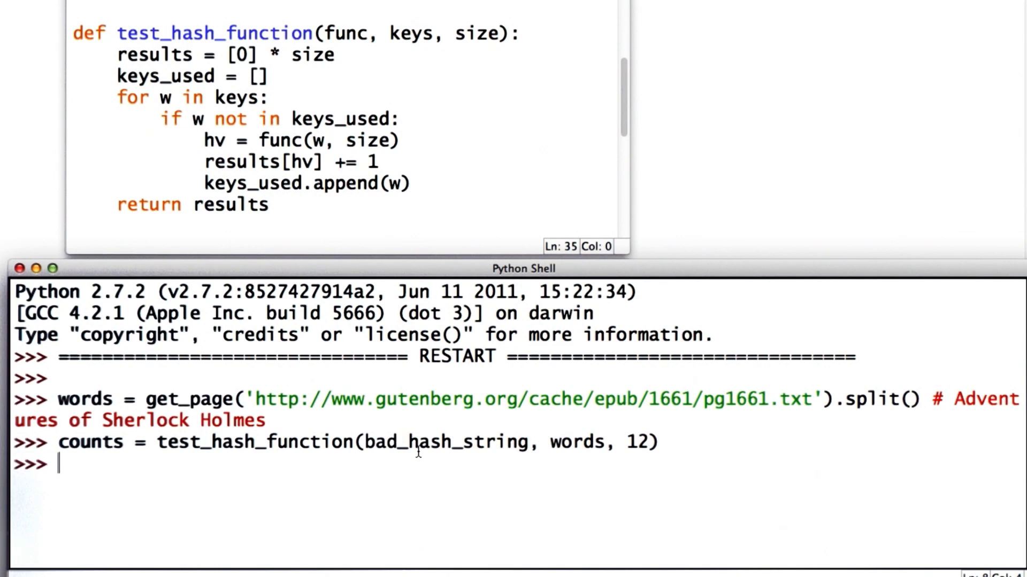
pyautogui.write('print counts')
pyautogui.write('counts = test_hash_function(hash_string, words, 12)')
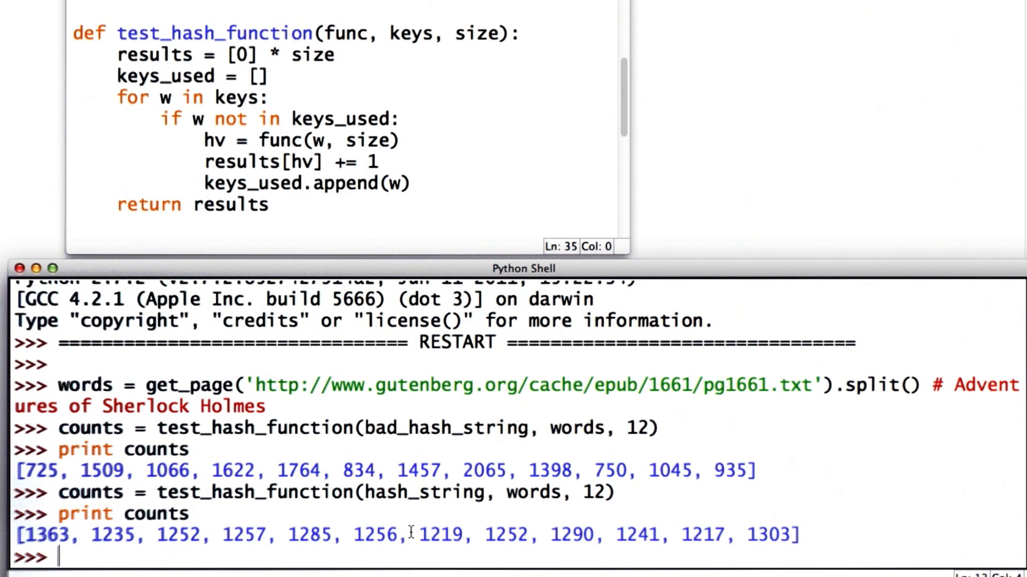
pyautogui.moveTo(246, 562)
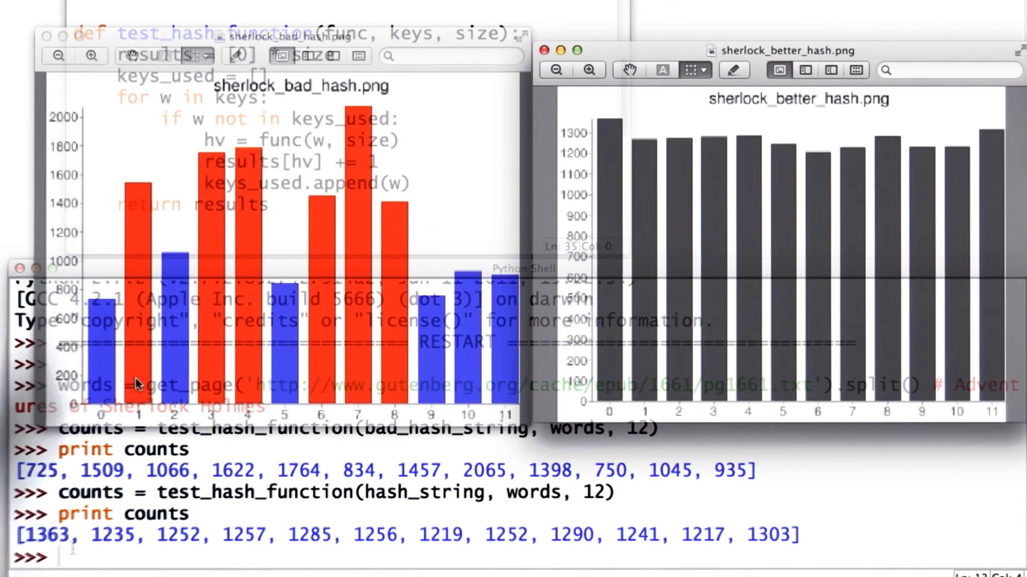
# Bring sherlock_bad_hash.png and sherlock_better_hash.png to the front for comparison.
pyautogui.click(287, 36)
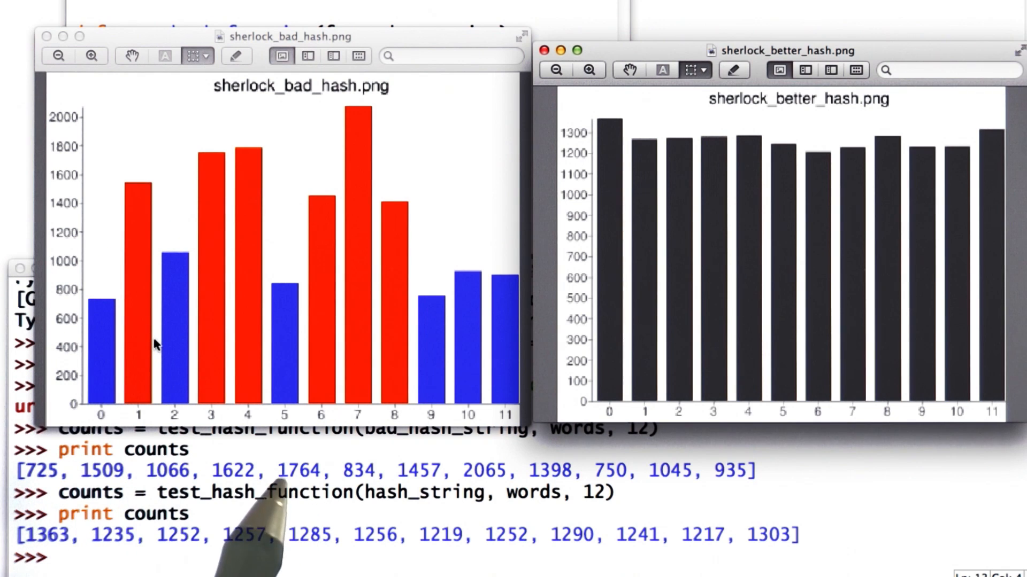
pyautogui.moveTo(111, 340)
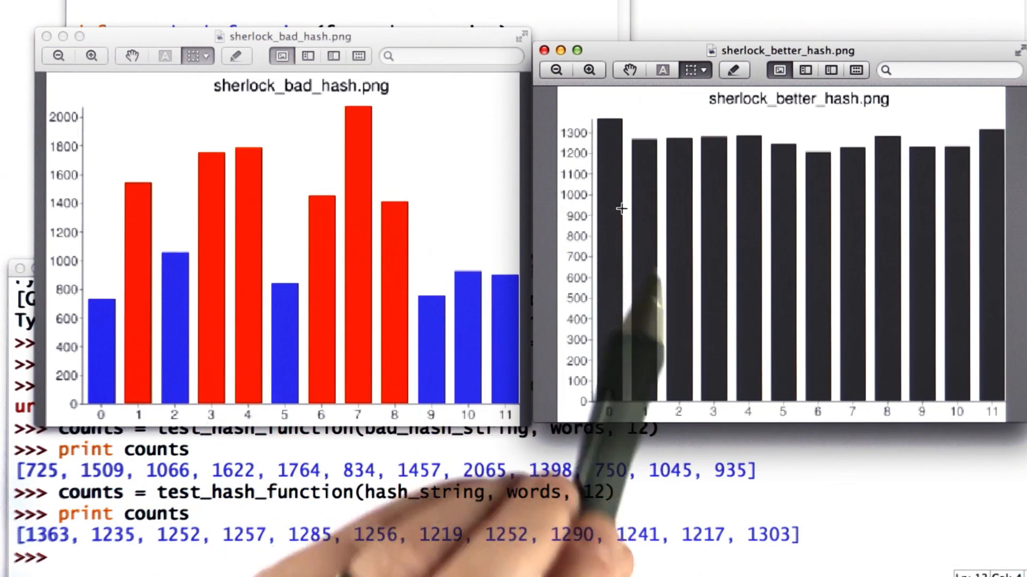
# Enter counts = test_hash_function(hash_string, words, 100) for a 100-bucket test.
pyautogui.write('counts = test_hash_function(hash_string, words, 100)')
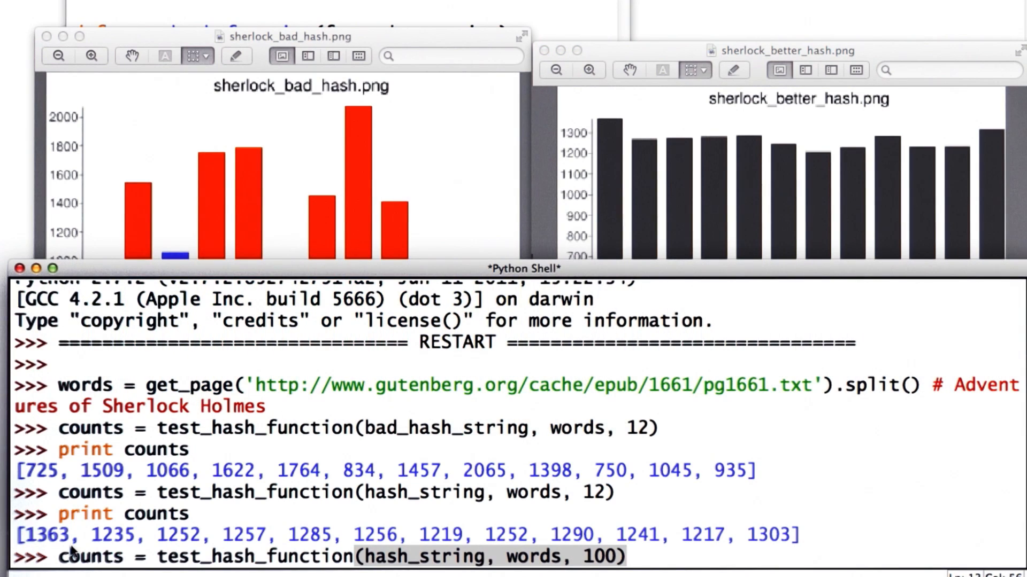
pyautogui.moveTo(560, 565)
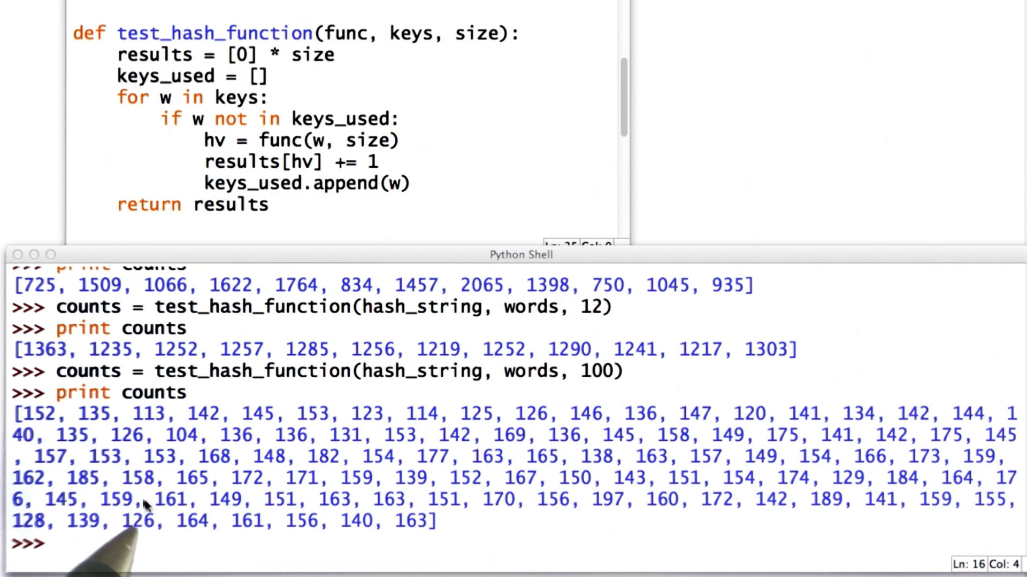
pyautogui.moveTo(272, 549)
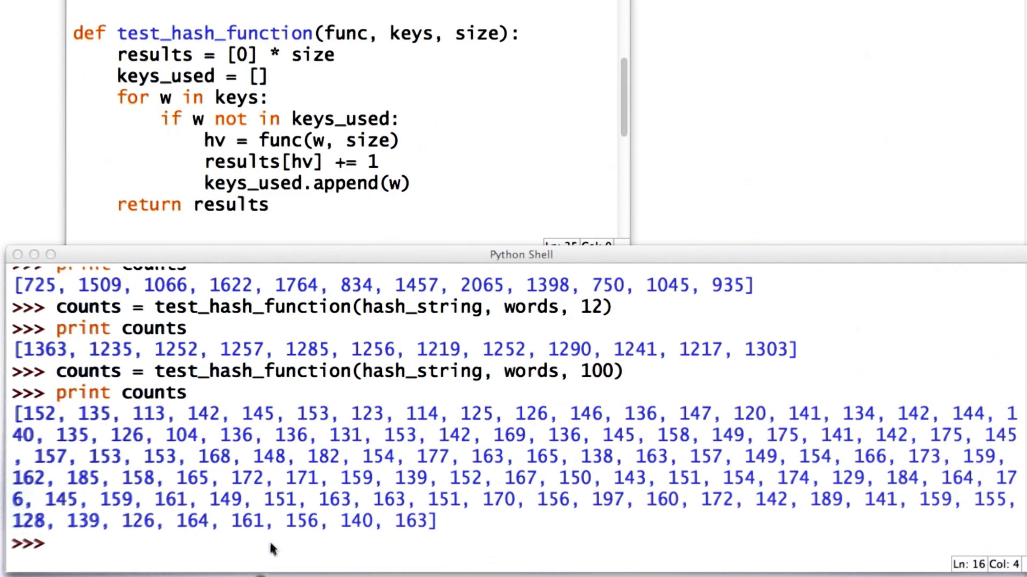
pyautogui.moveTo(192, 422)
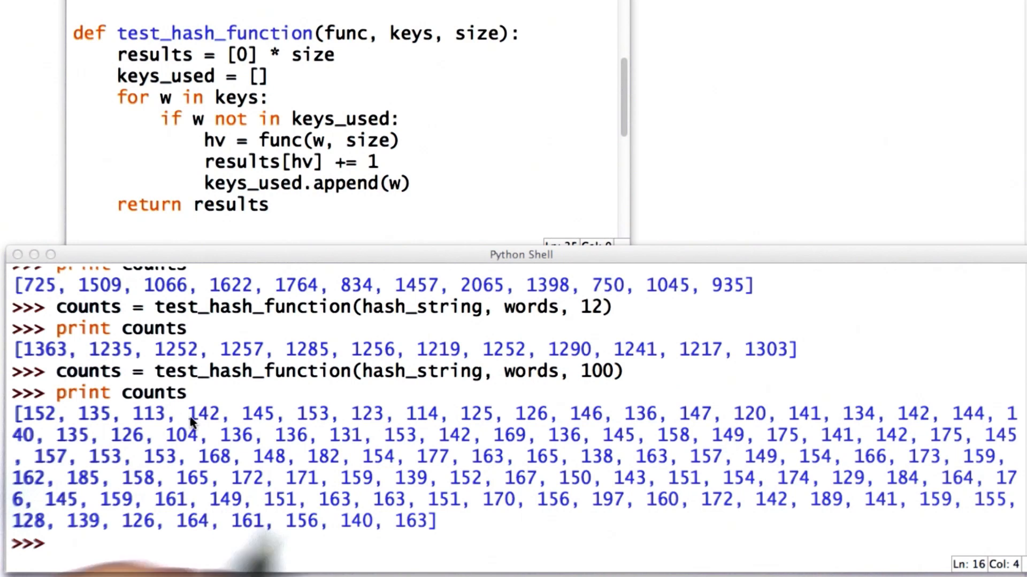
pyautogui.moveTo(638, 515)
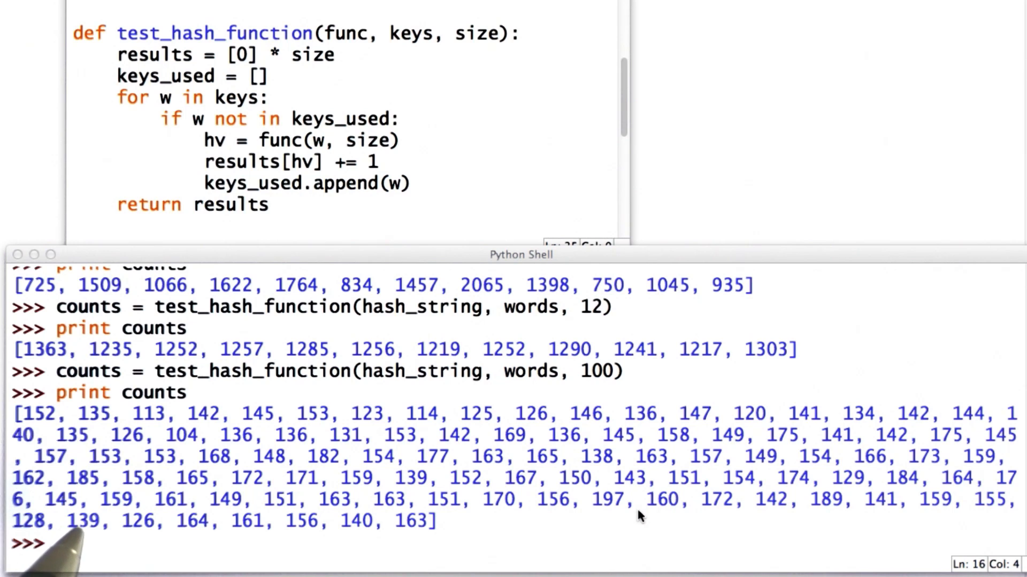
pyautogui.moveTo(170, 533)
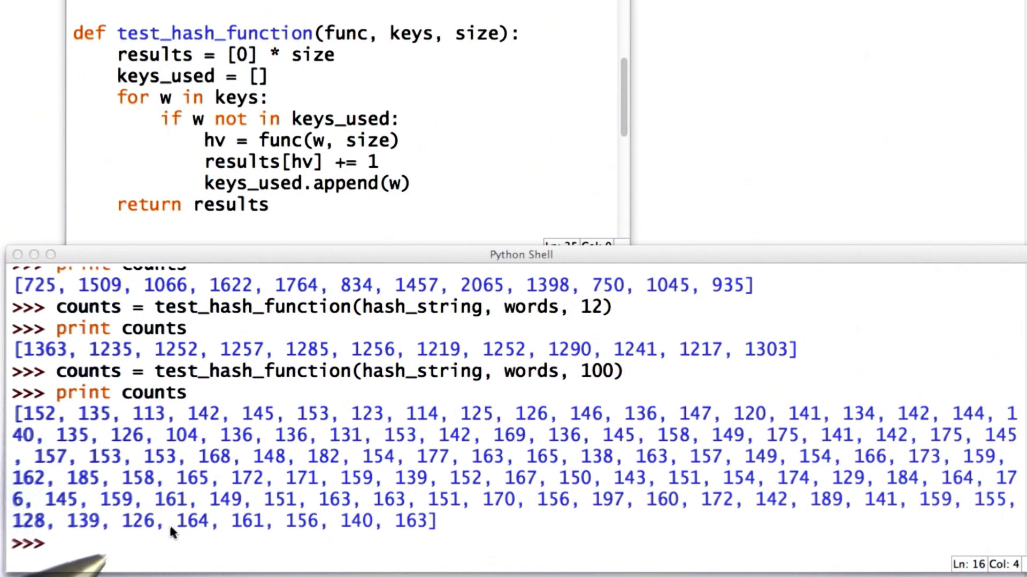
pyautogui.moveTo(401, 385)
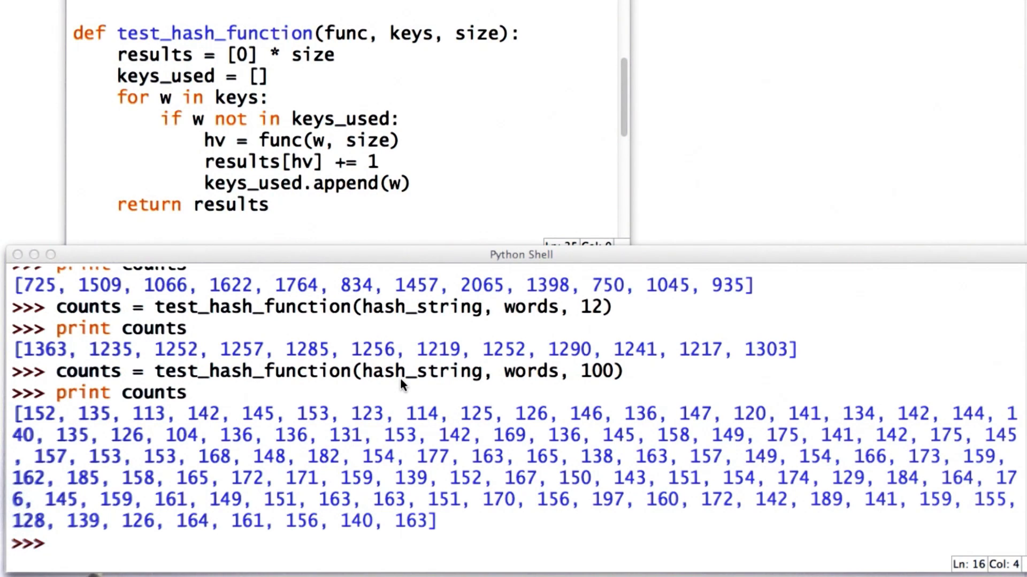
pyautogui.moveTo(46, 531)
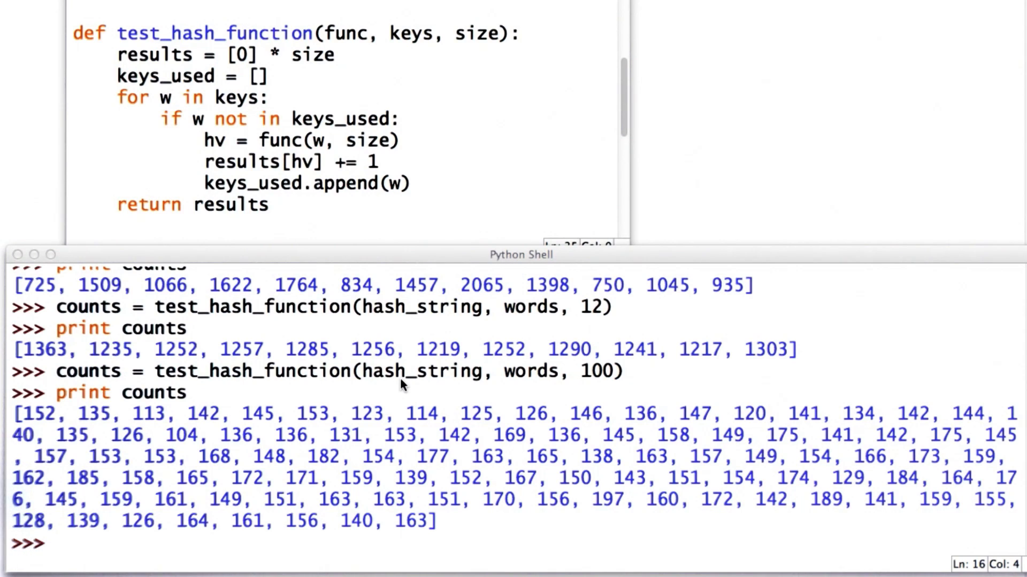
pyautogui.moveTo(421, 435)
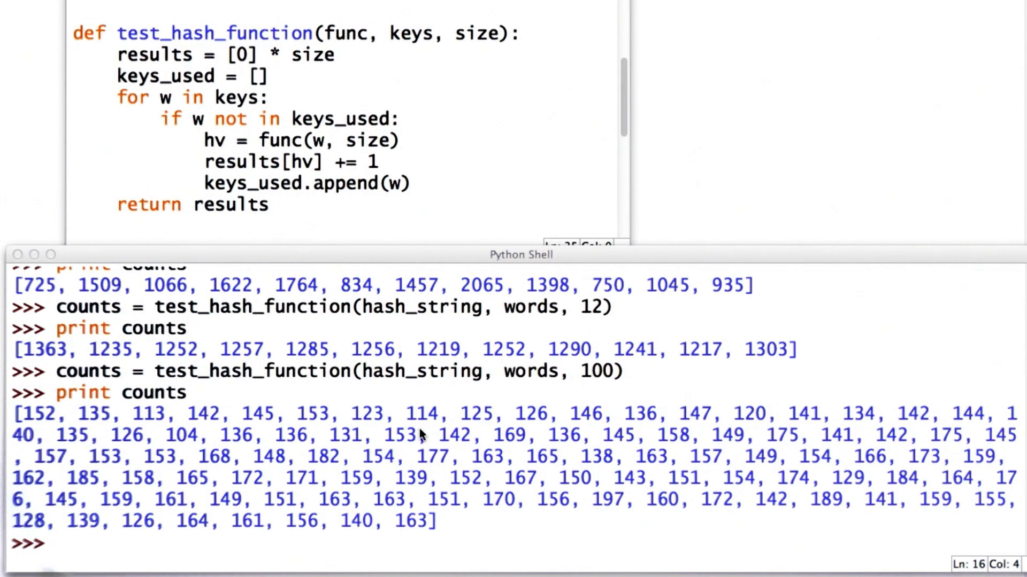
pyautogui.moveTo(66, 556)
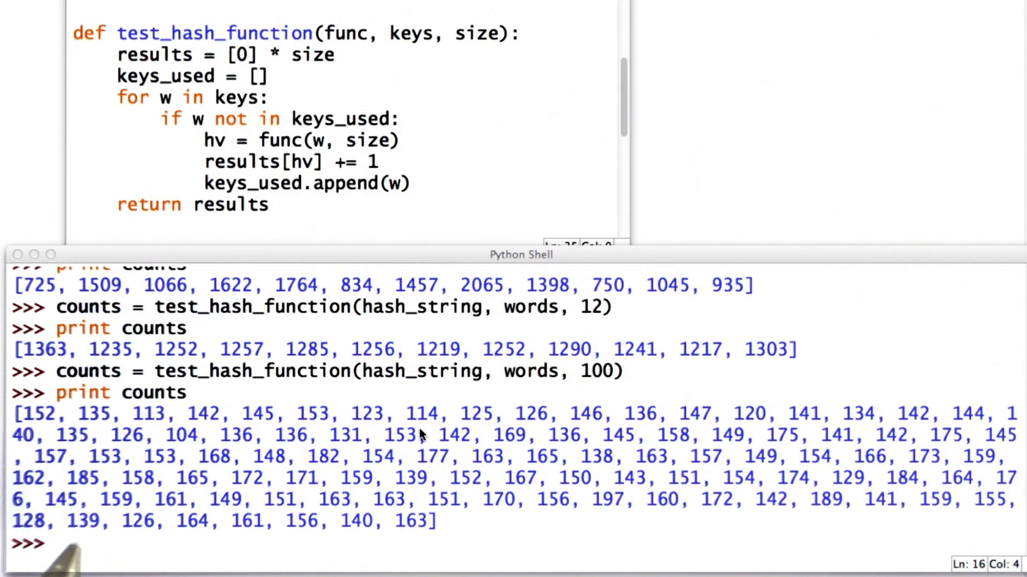